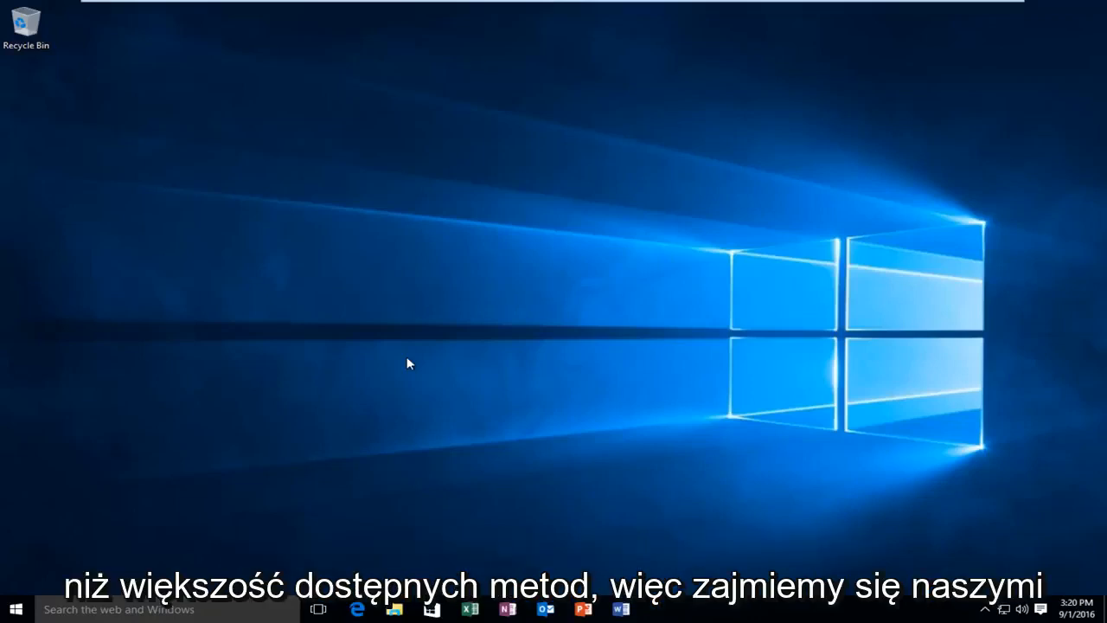
mouse_move(82, 541)
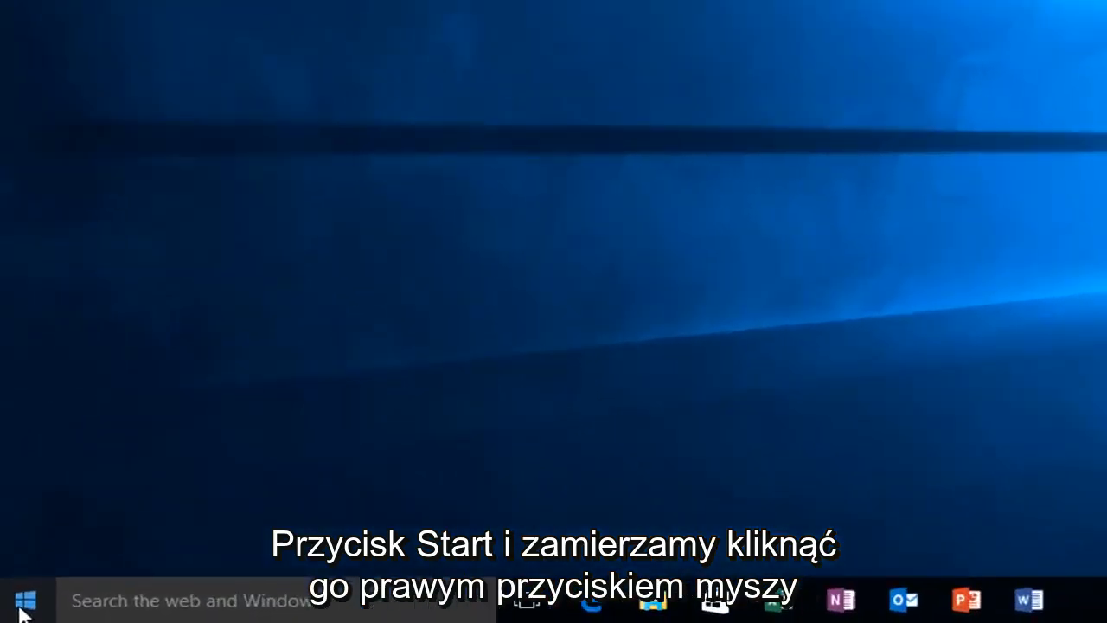
Step: Launch Command Prompt (Admin) from the Start context menu and approve the UAC prompt
right_click(21, 594)
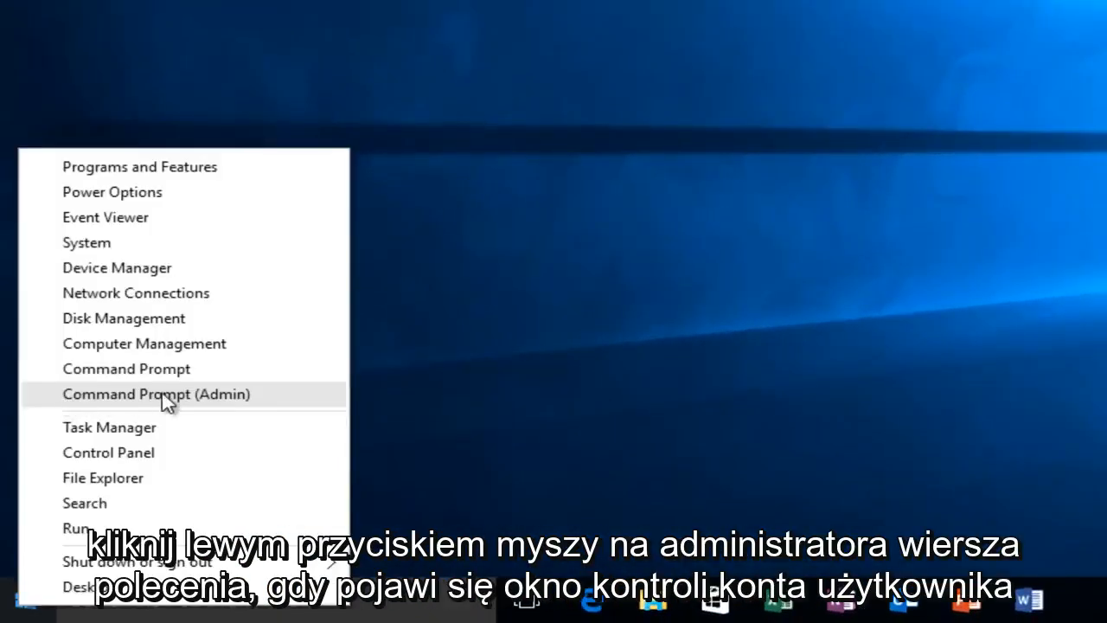
left_click(156, 393)
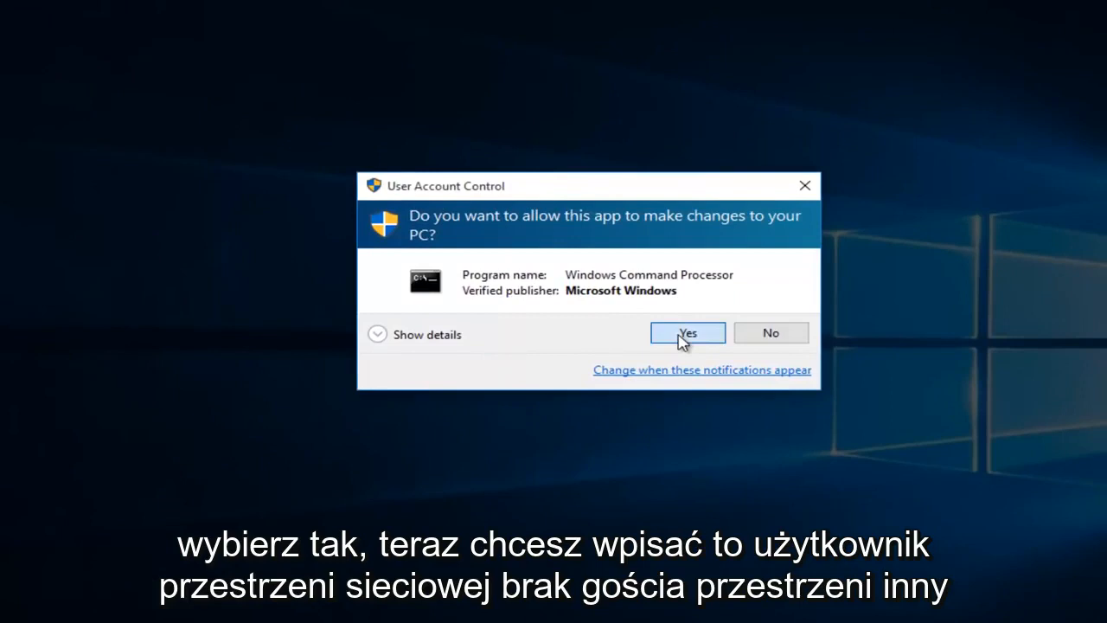
left_click(688, 332)
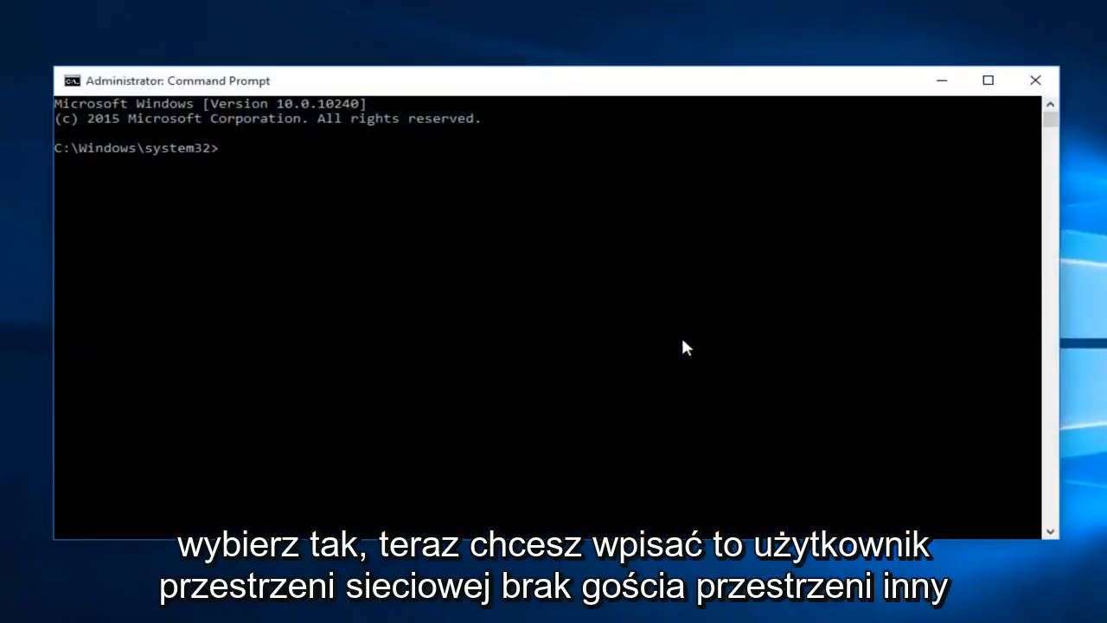
Step: Run 'net user Visitor /add /active:yes' to create the active Visitor account
type("net user V")
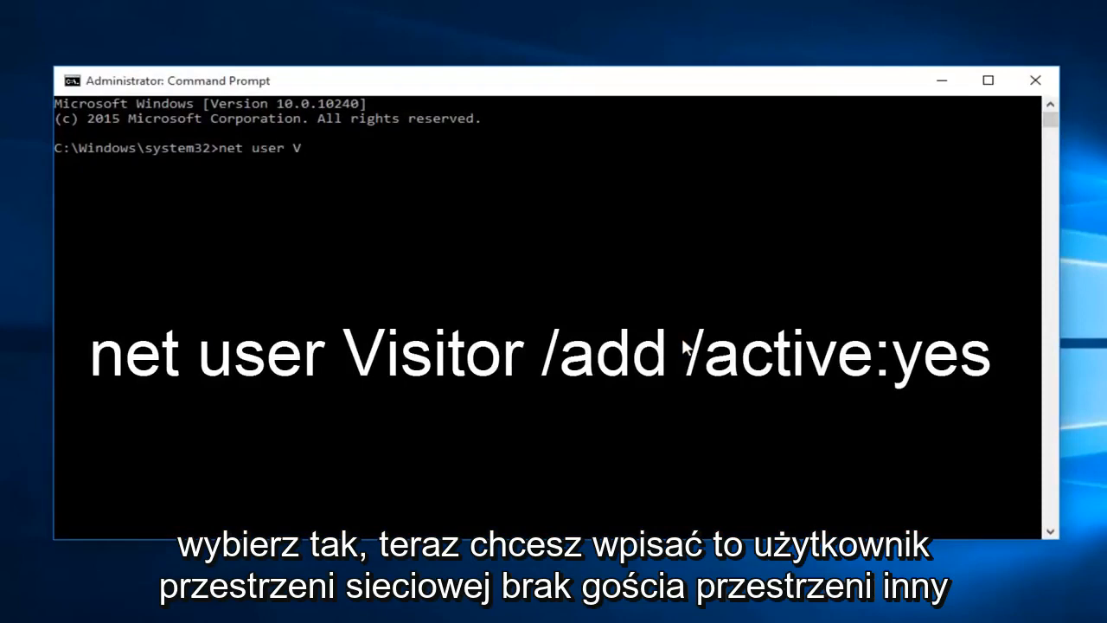
type("isitor ?")
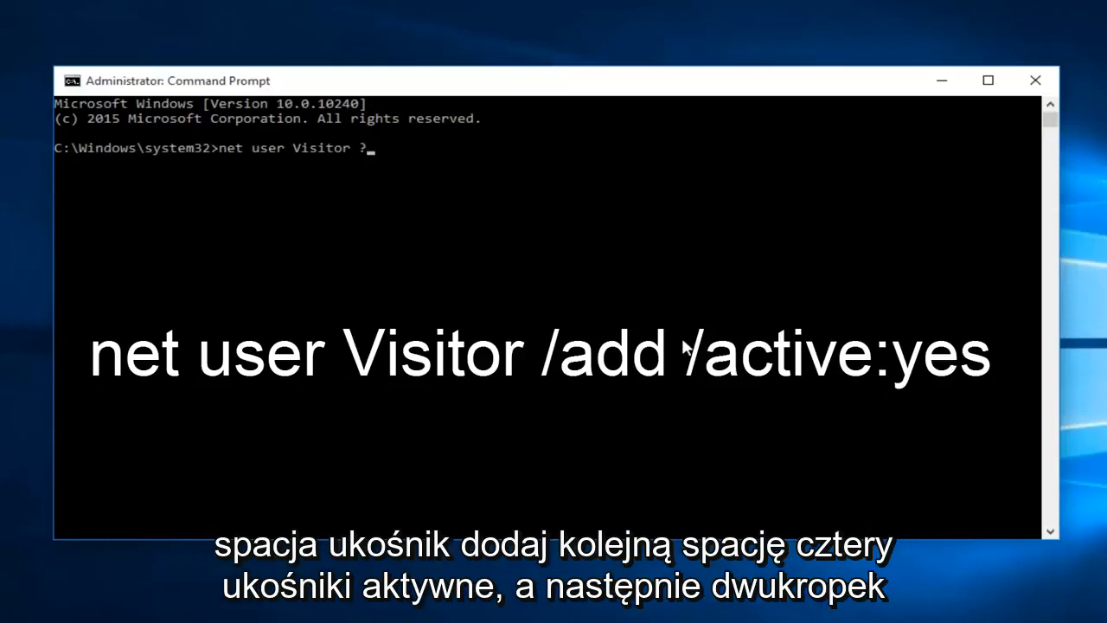
type("/add")
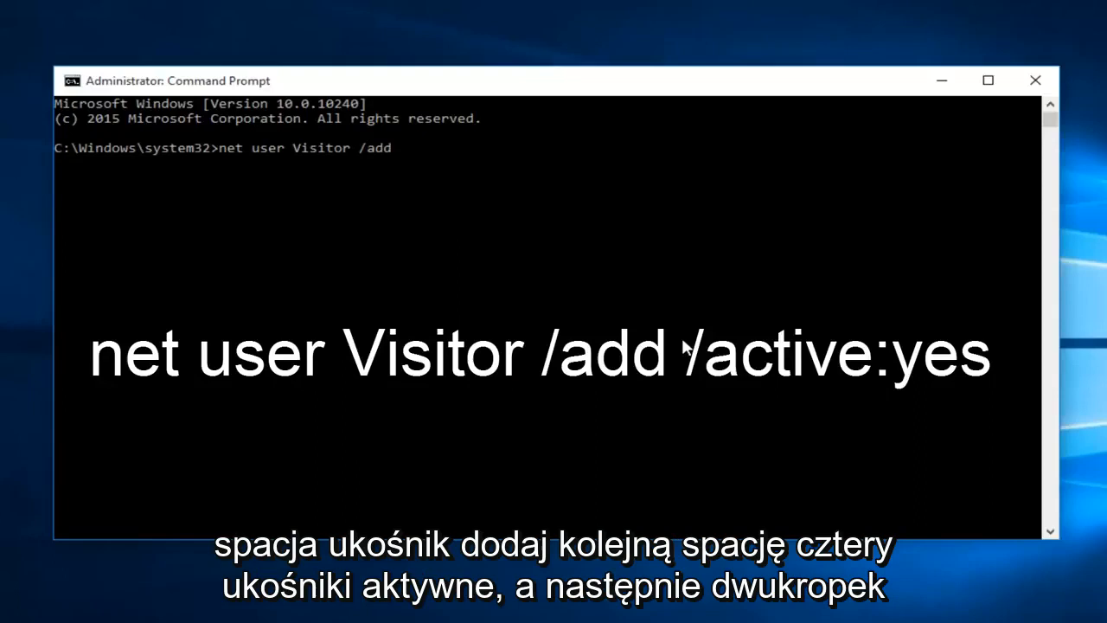
type("/active:")
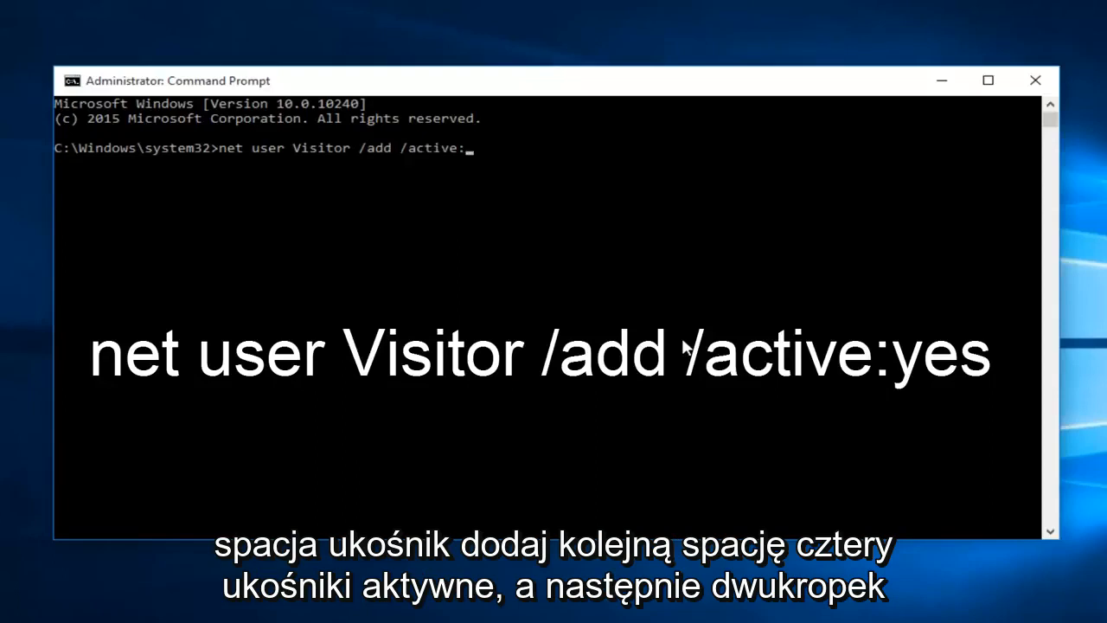
type("yes")
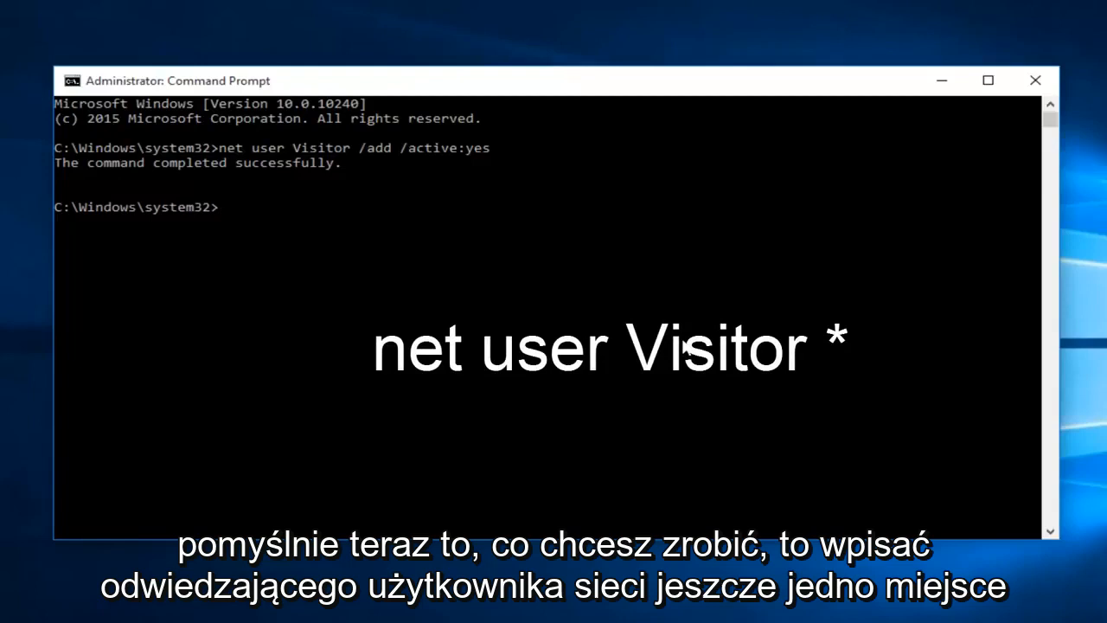
Step: Run 'net user Visitor *' and submit blank entries at the password prompts
type("net")
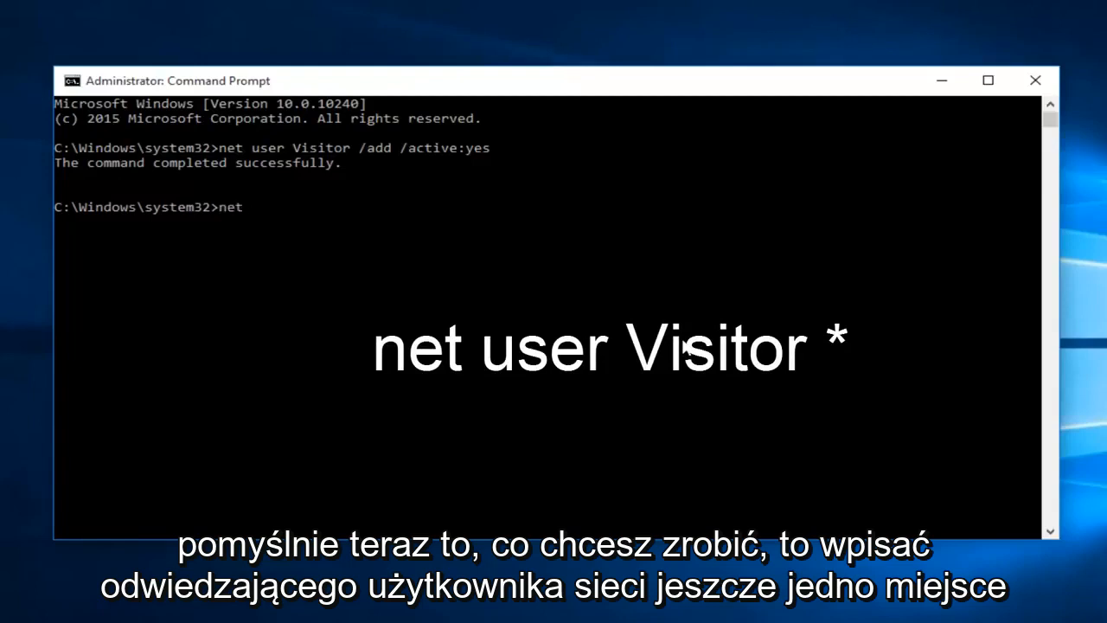
type("user")
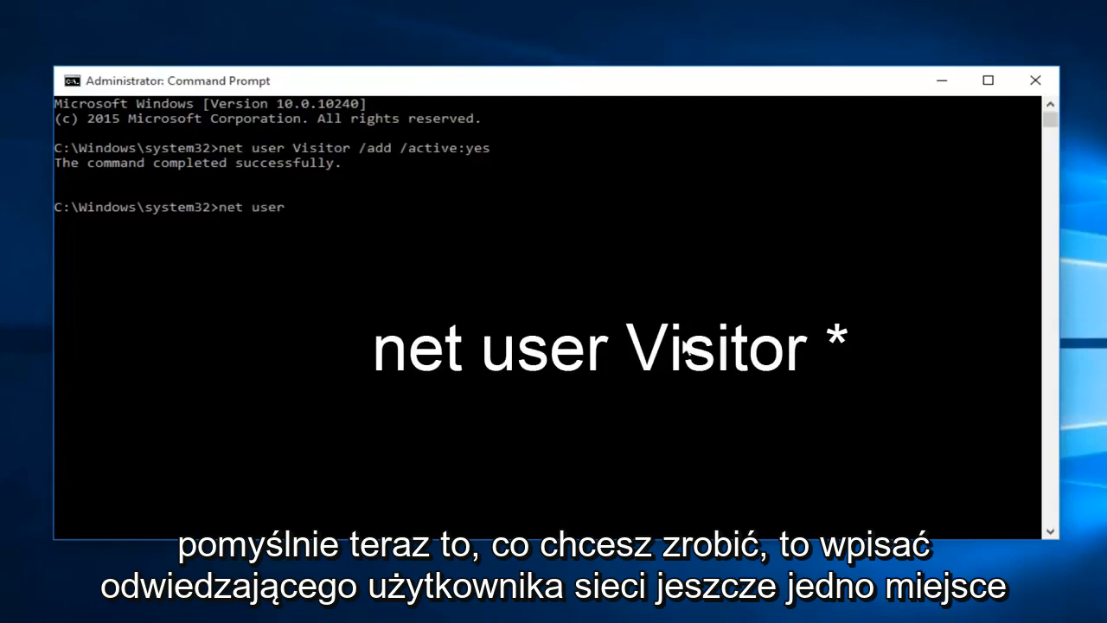
type("Vi")
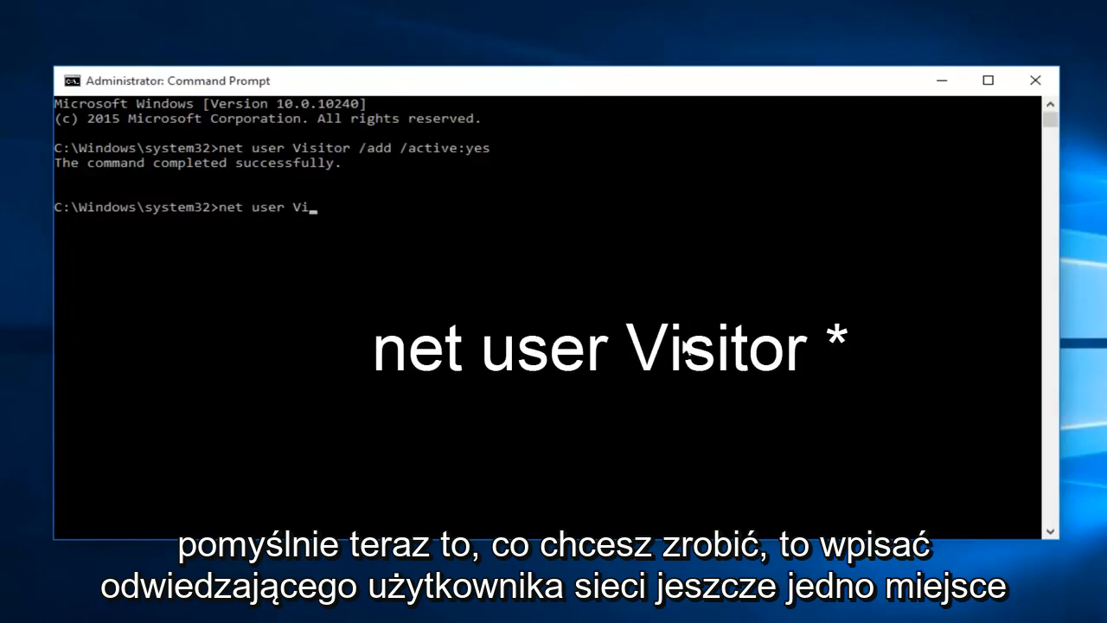
type("sitor *")
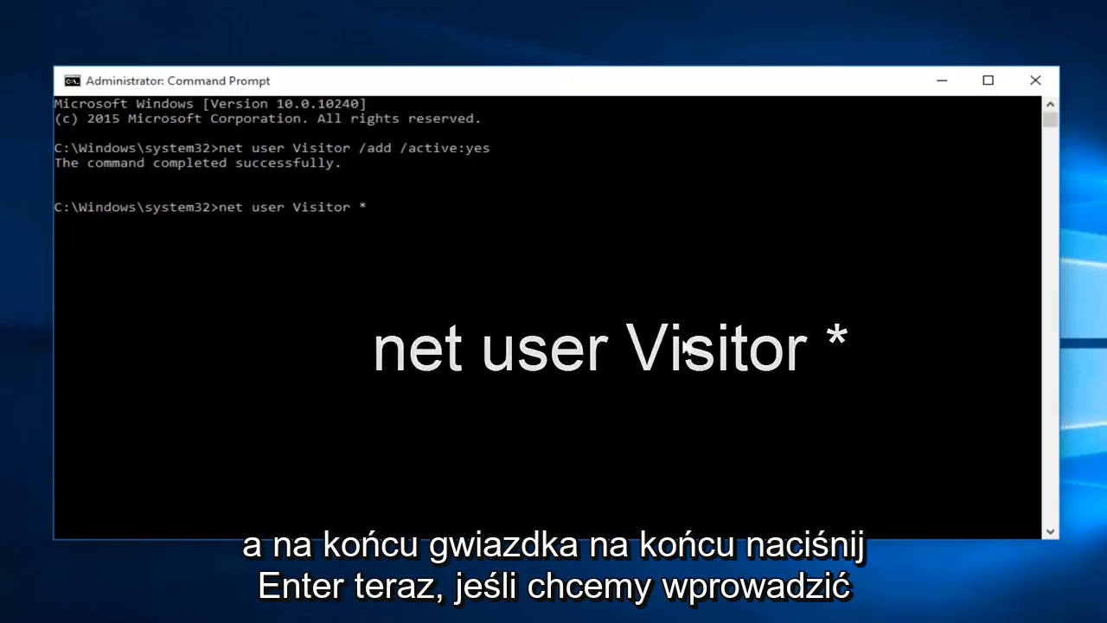
key("Enter")
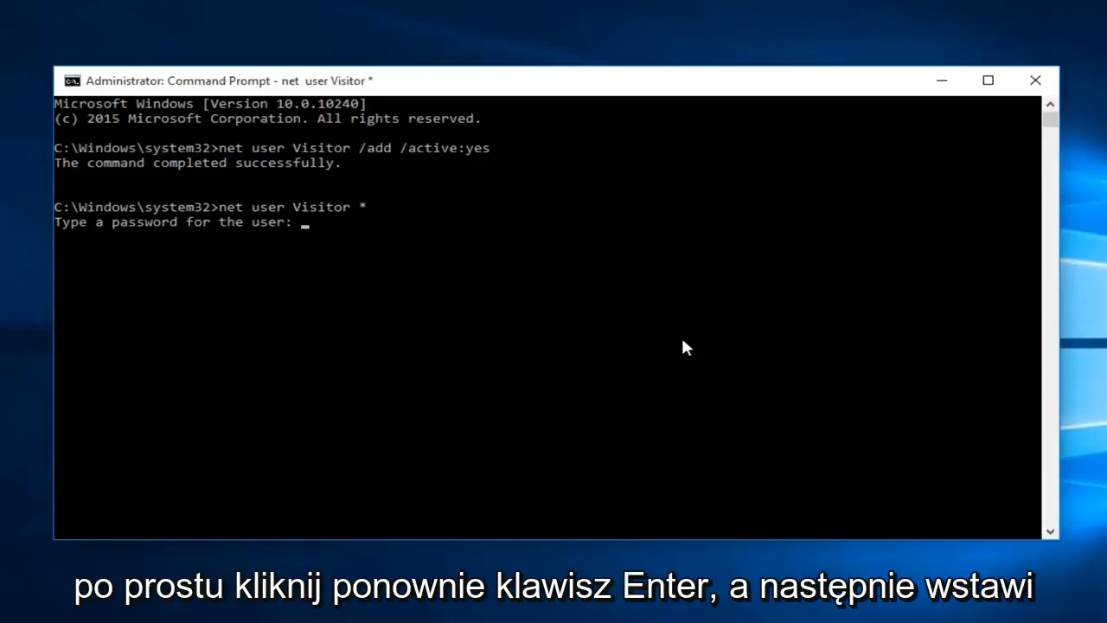
key("Enter")
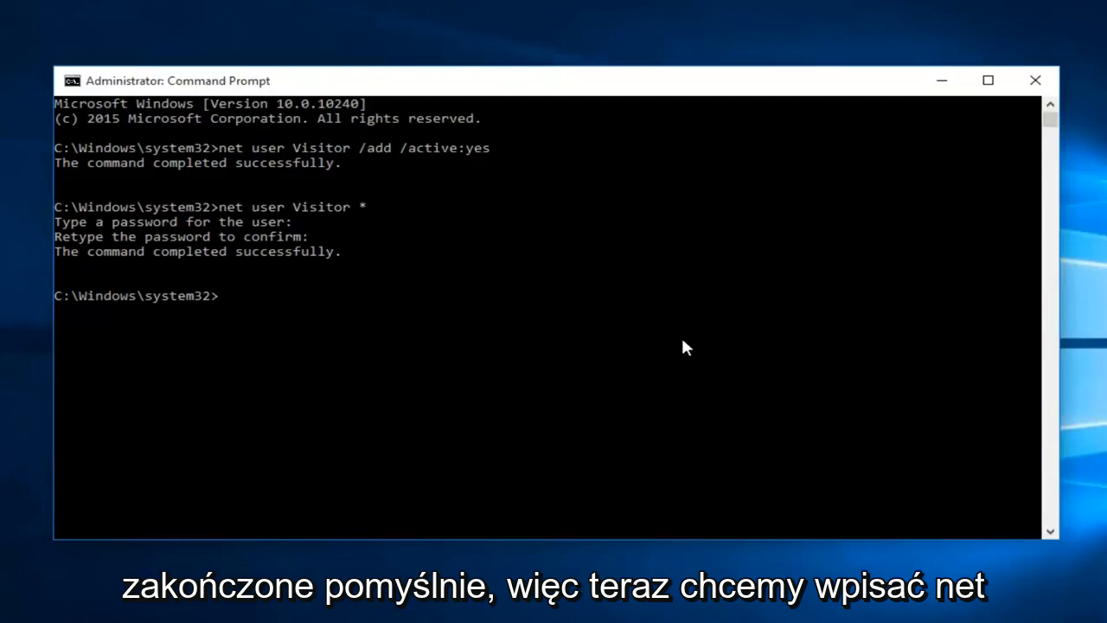
Step: Run 'net localgroup users Visitor /delete' to remove Visitor from Users
type("net")
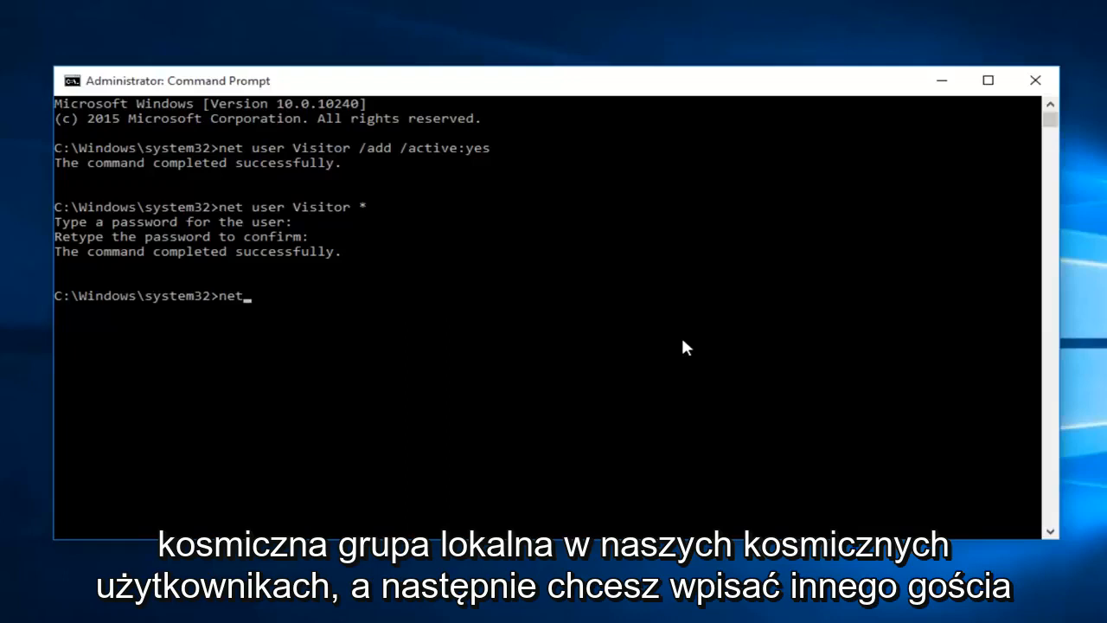
type("localgroup")
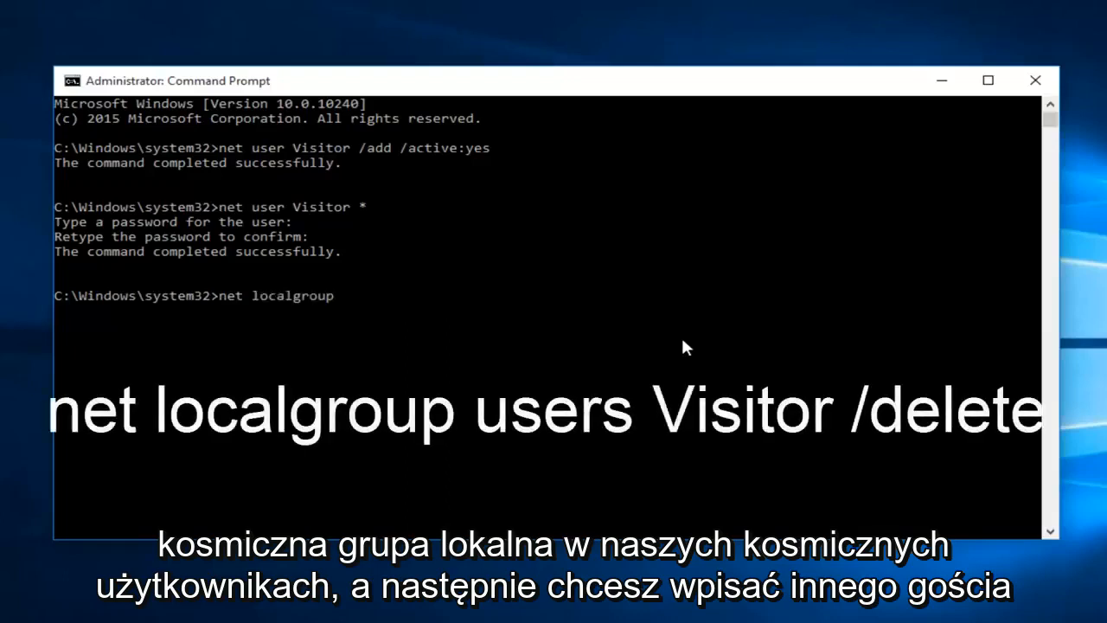
type("users")
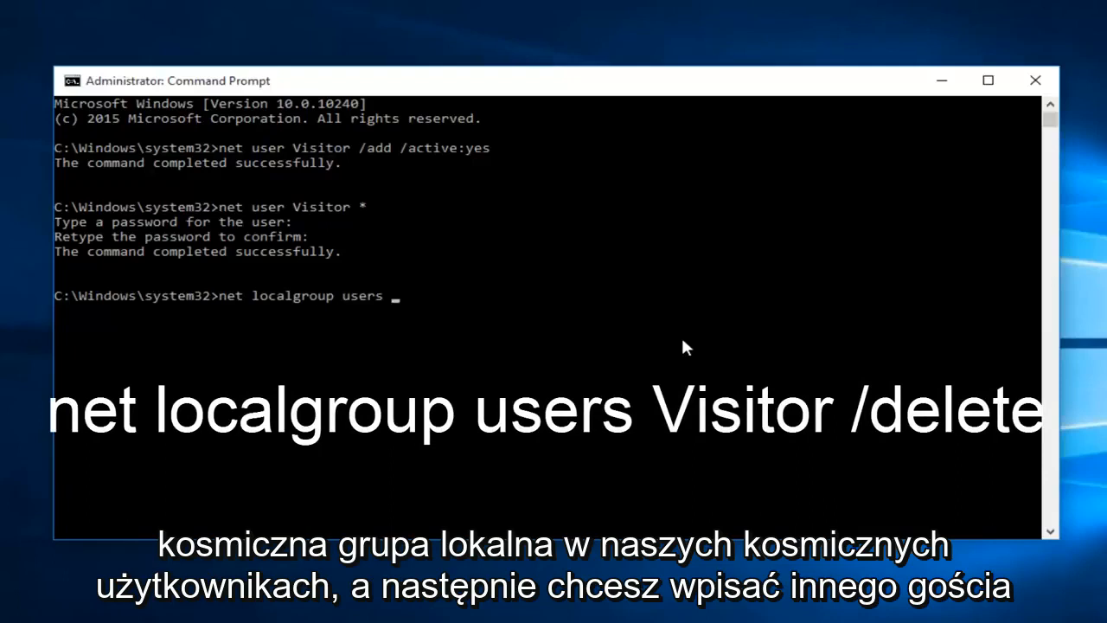
type("Visitor")
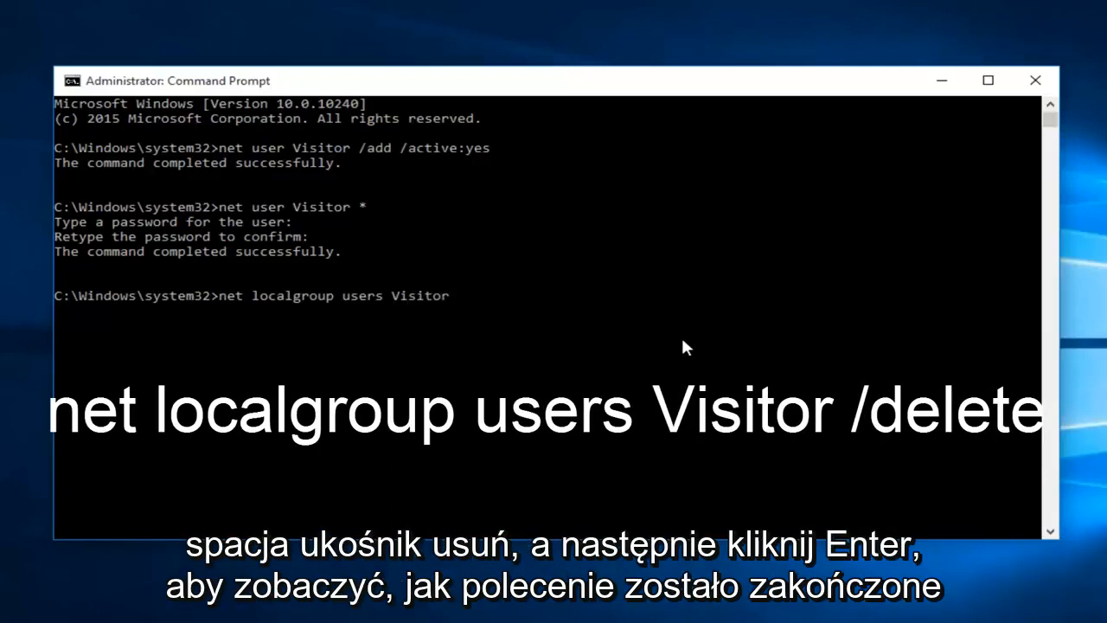
type("/delet")
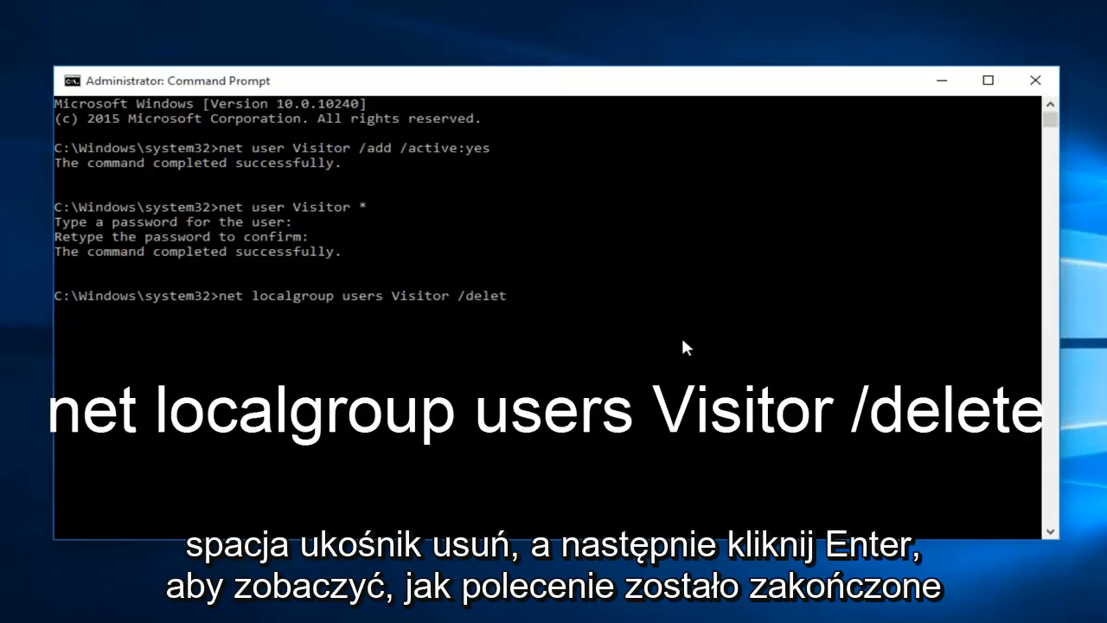
key("Enter")
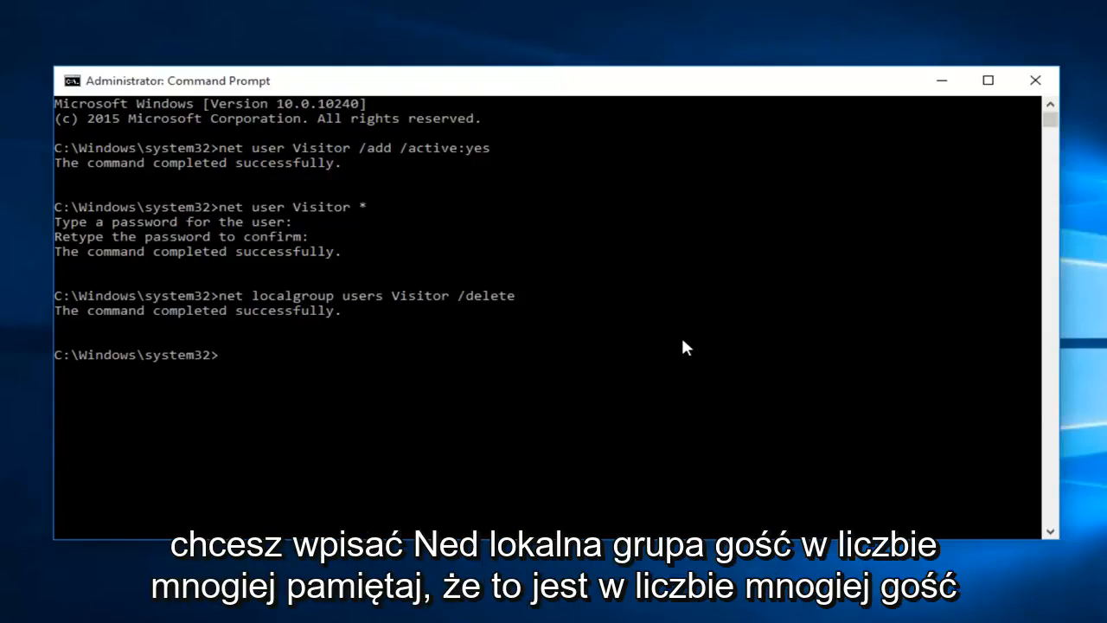
Step: Run 'net localgroup guests Visitor /add' to add Visitor to Guests
type("net locs")
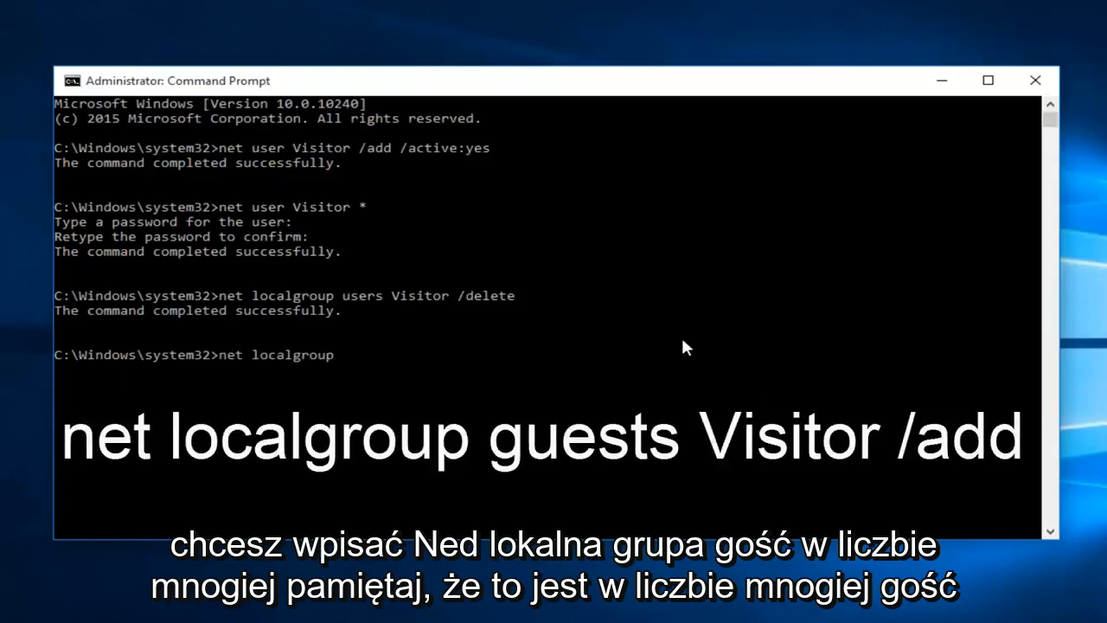
type("gu")
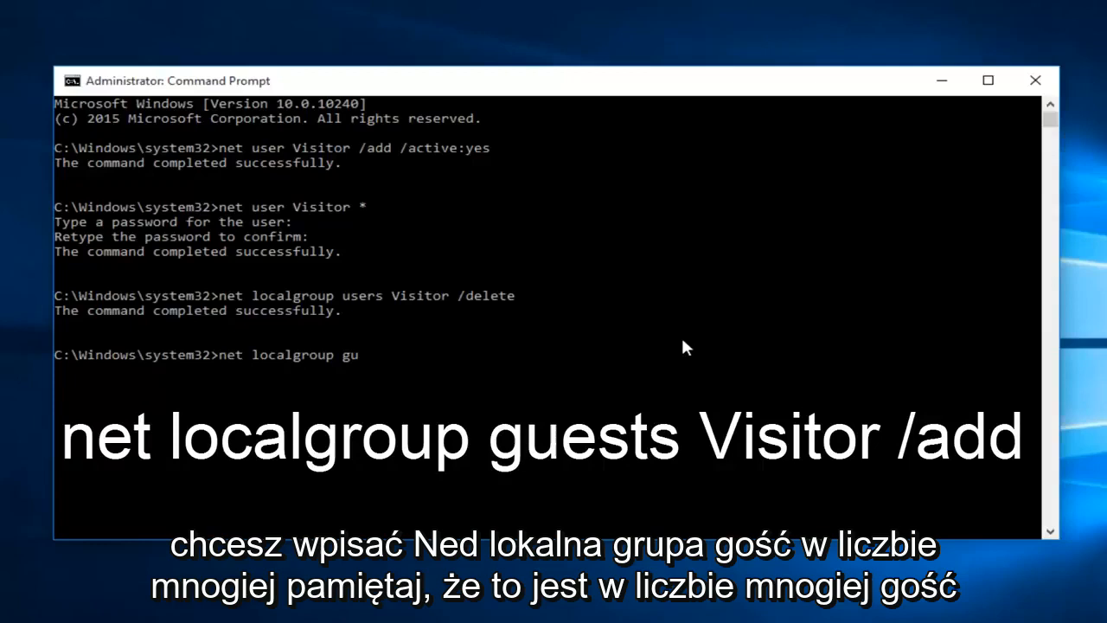
type("ests")
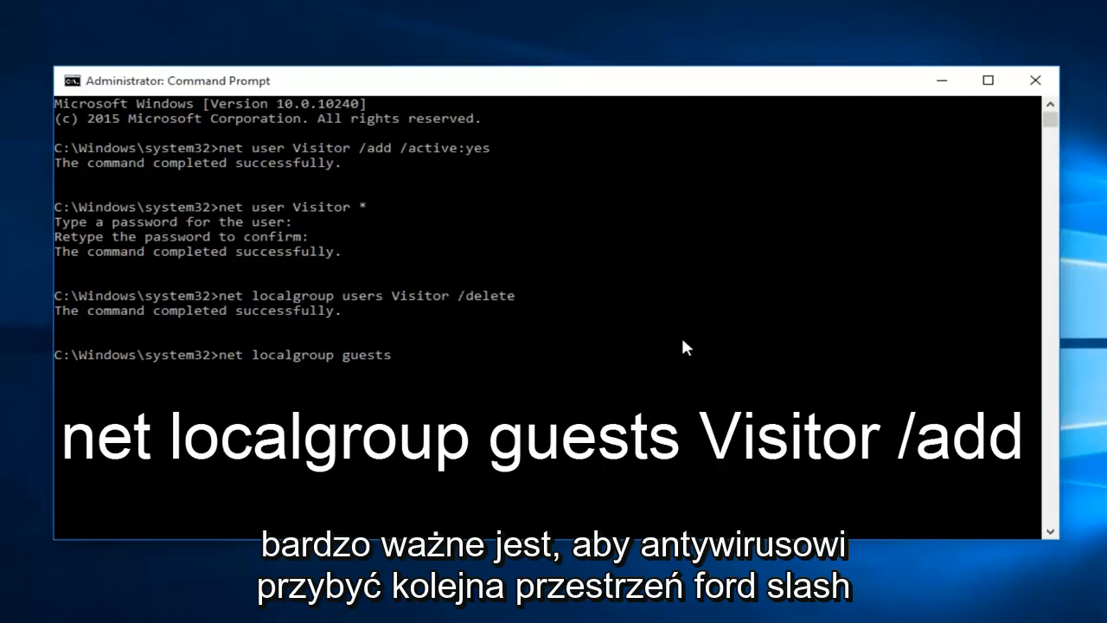
type("Visitor")
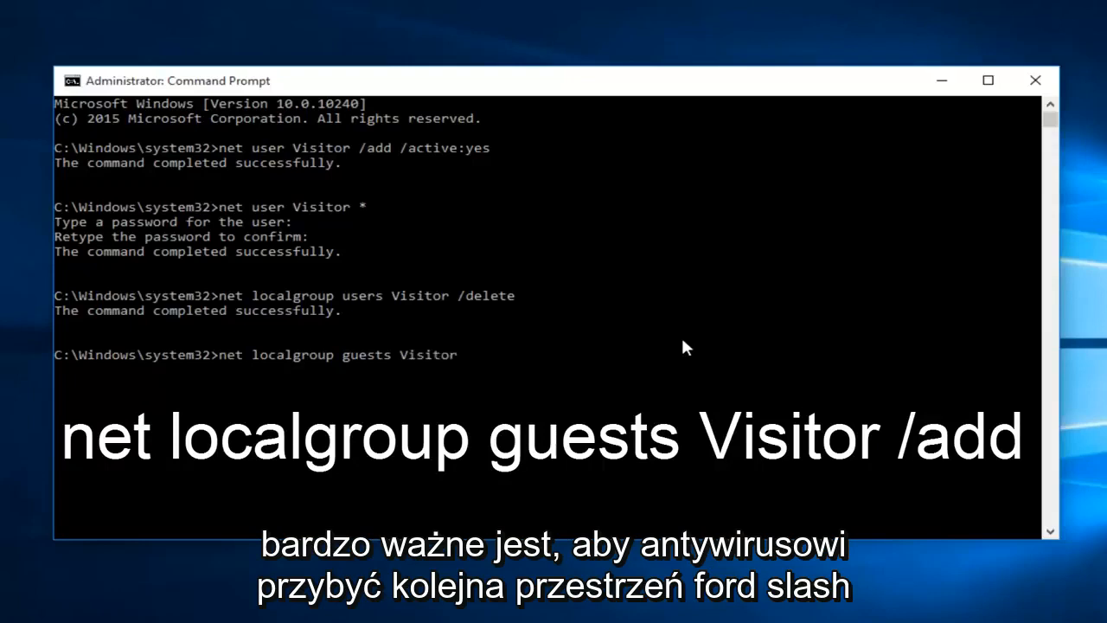
type("/add")
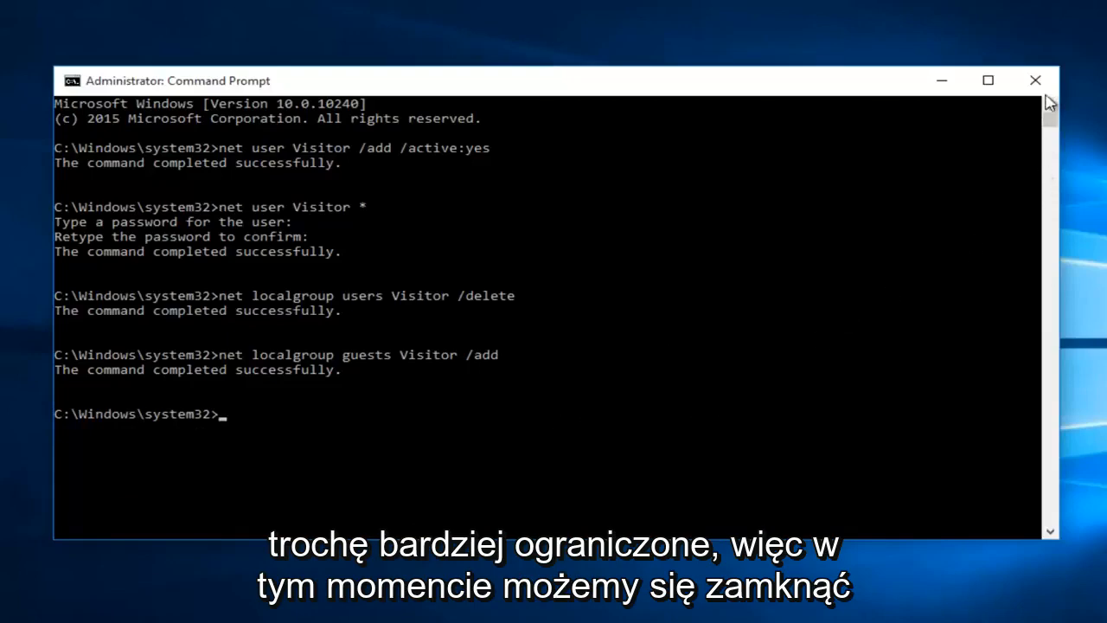
Step: Close Command Prompt and open the Start menu account list showing Visitor
left_click(1031, 80)
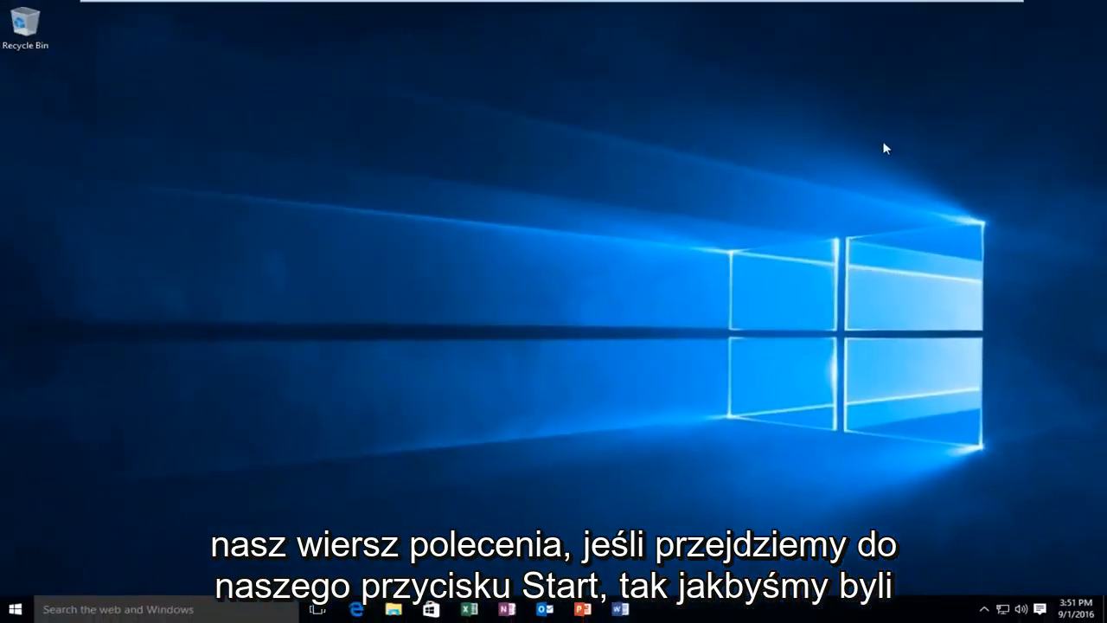
mouse_move(68, 592)
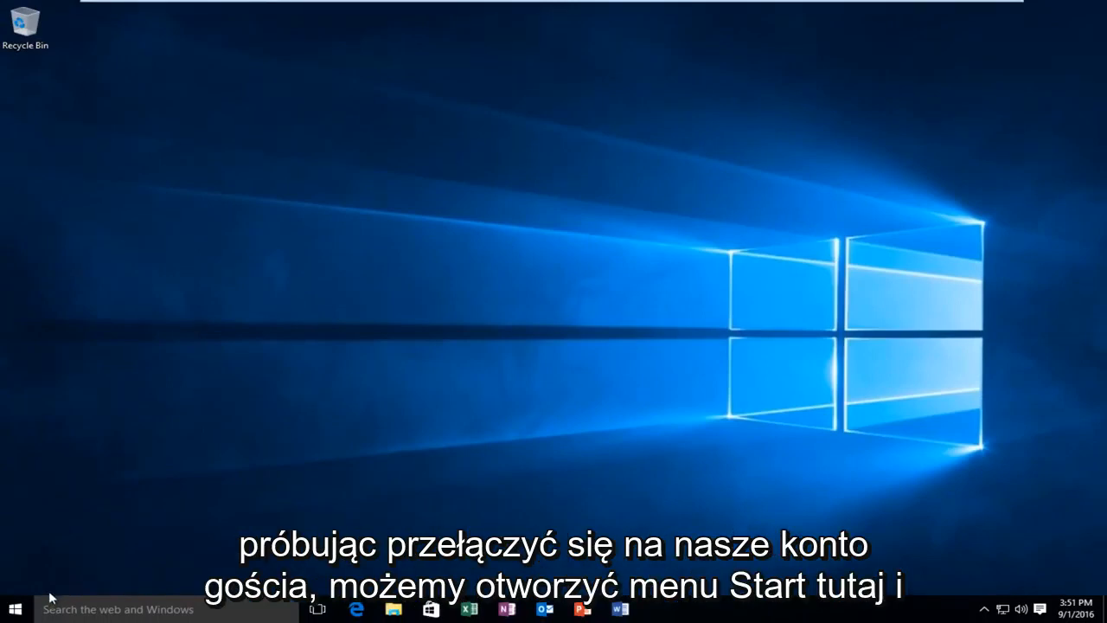
left_click(15, 607)
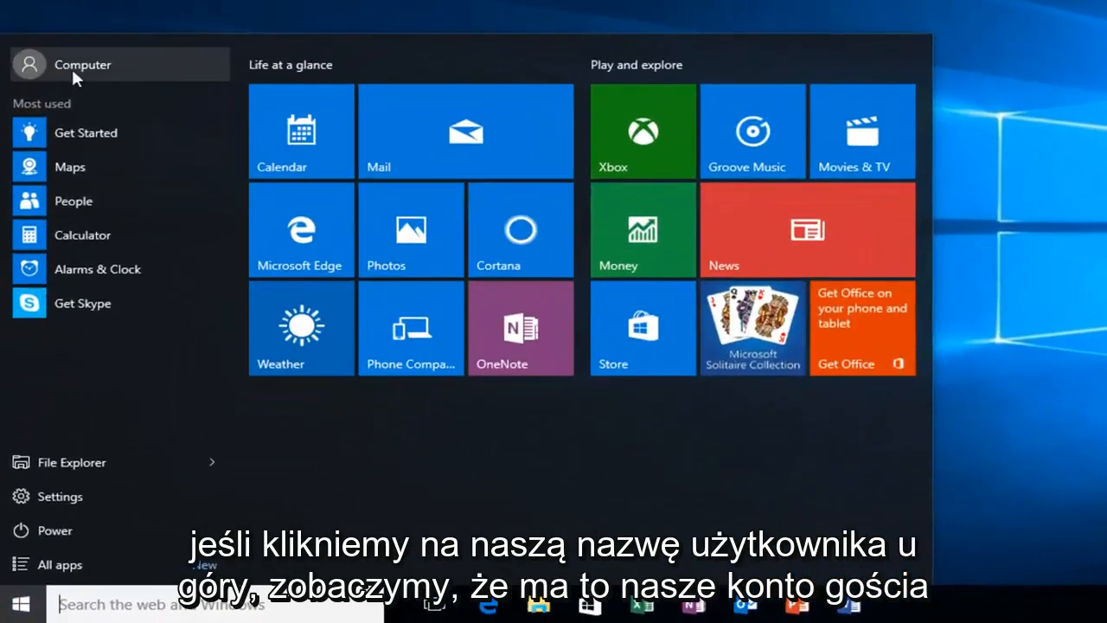
left_click(82, 64)
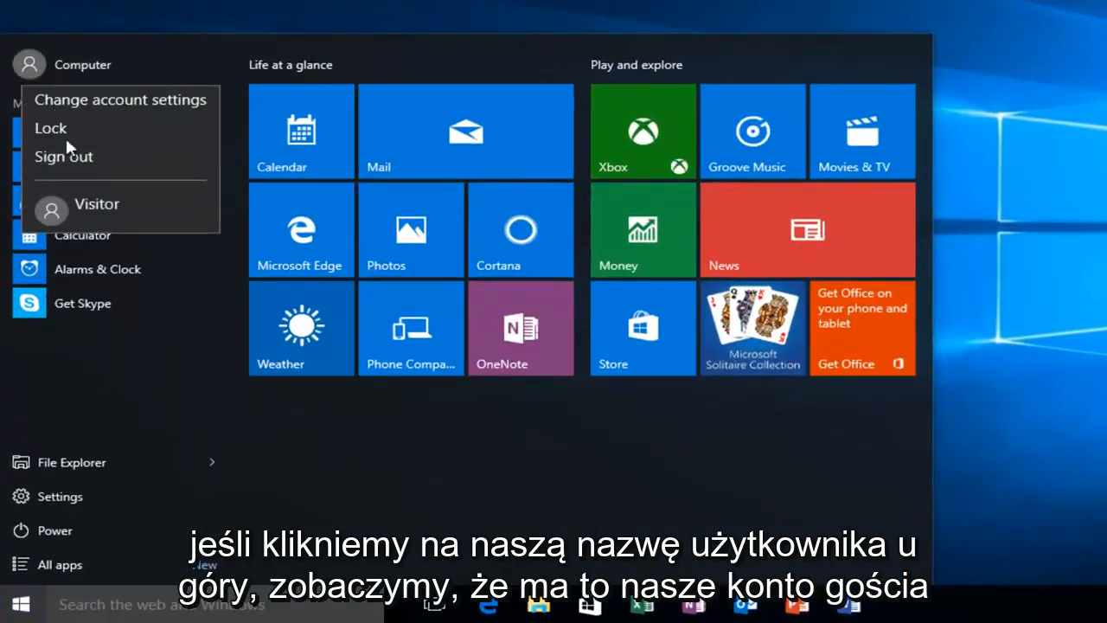